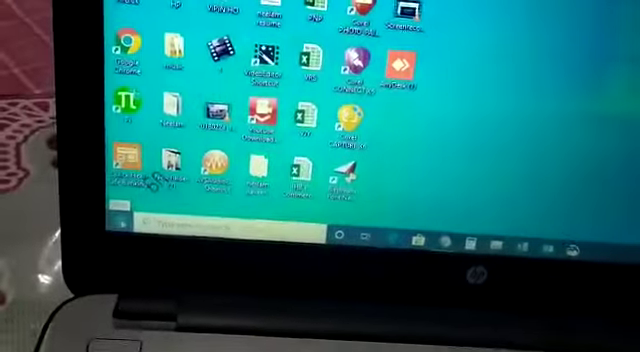
Step: Launch Access from the desktop shortcut and choose the Blank desktop database template
left_click(130, 230)
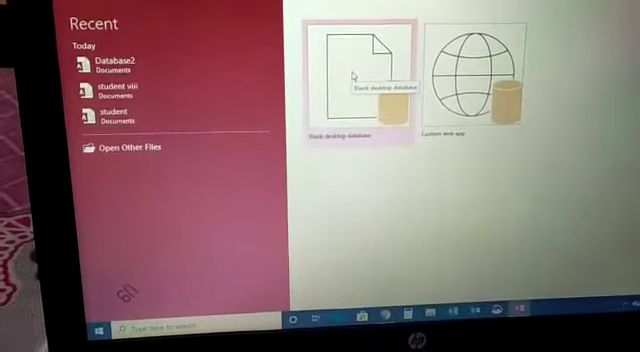
left_click(350, 70)
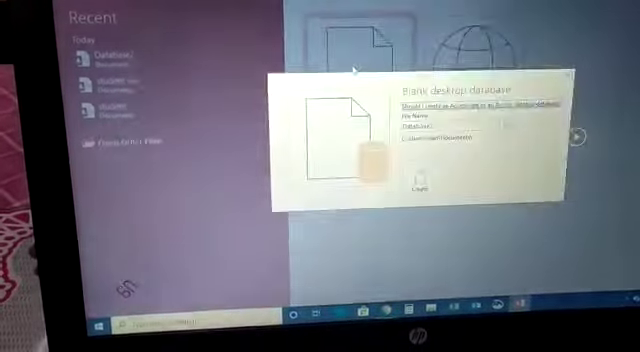